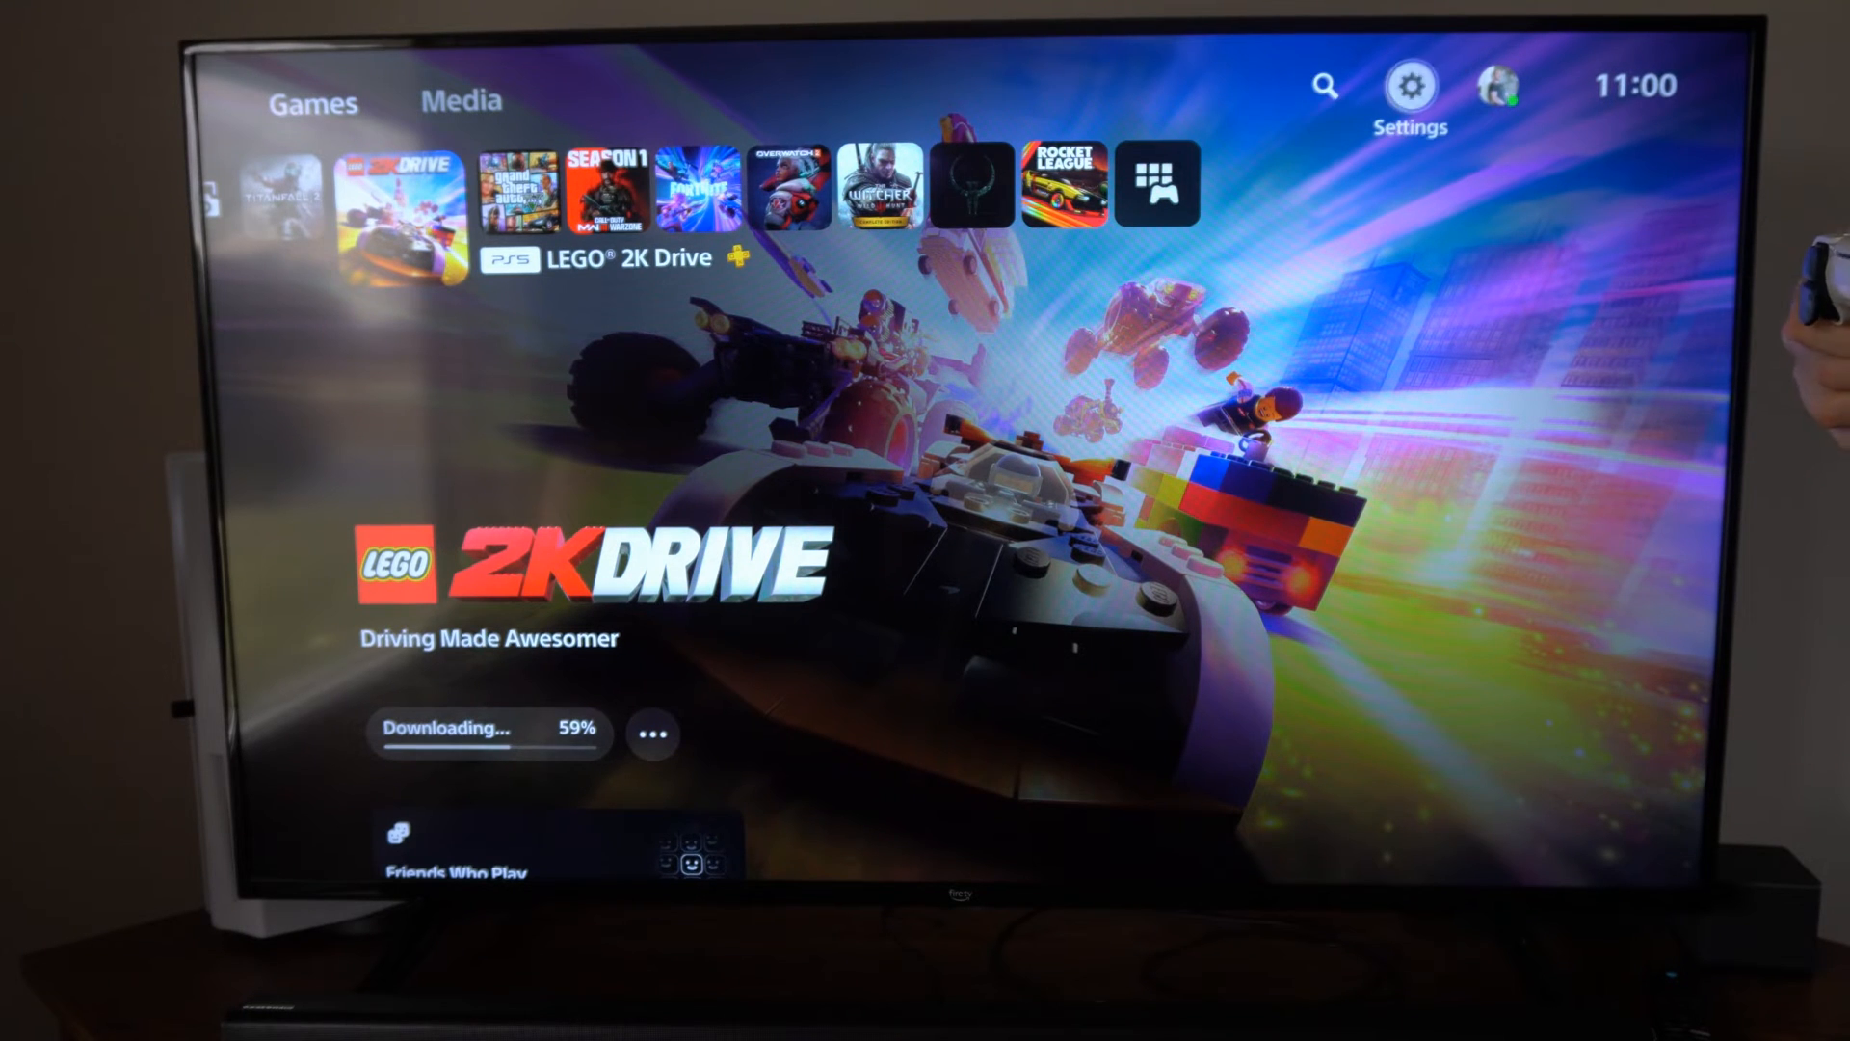
Step: Go from the home screen into Settings and reach the Network settings page
left_click(1411, 85)
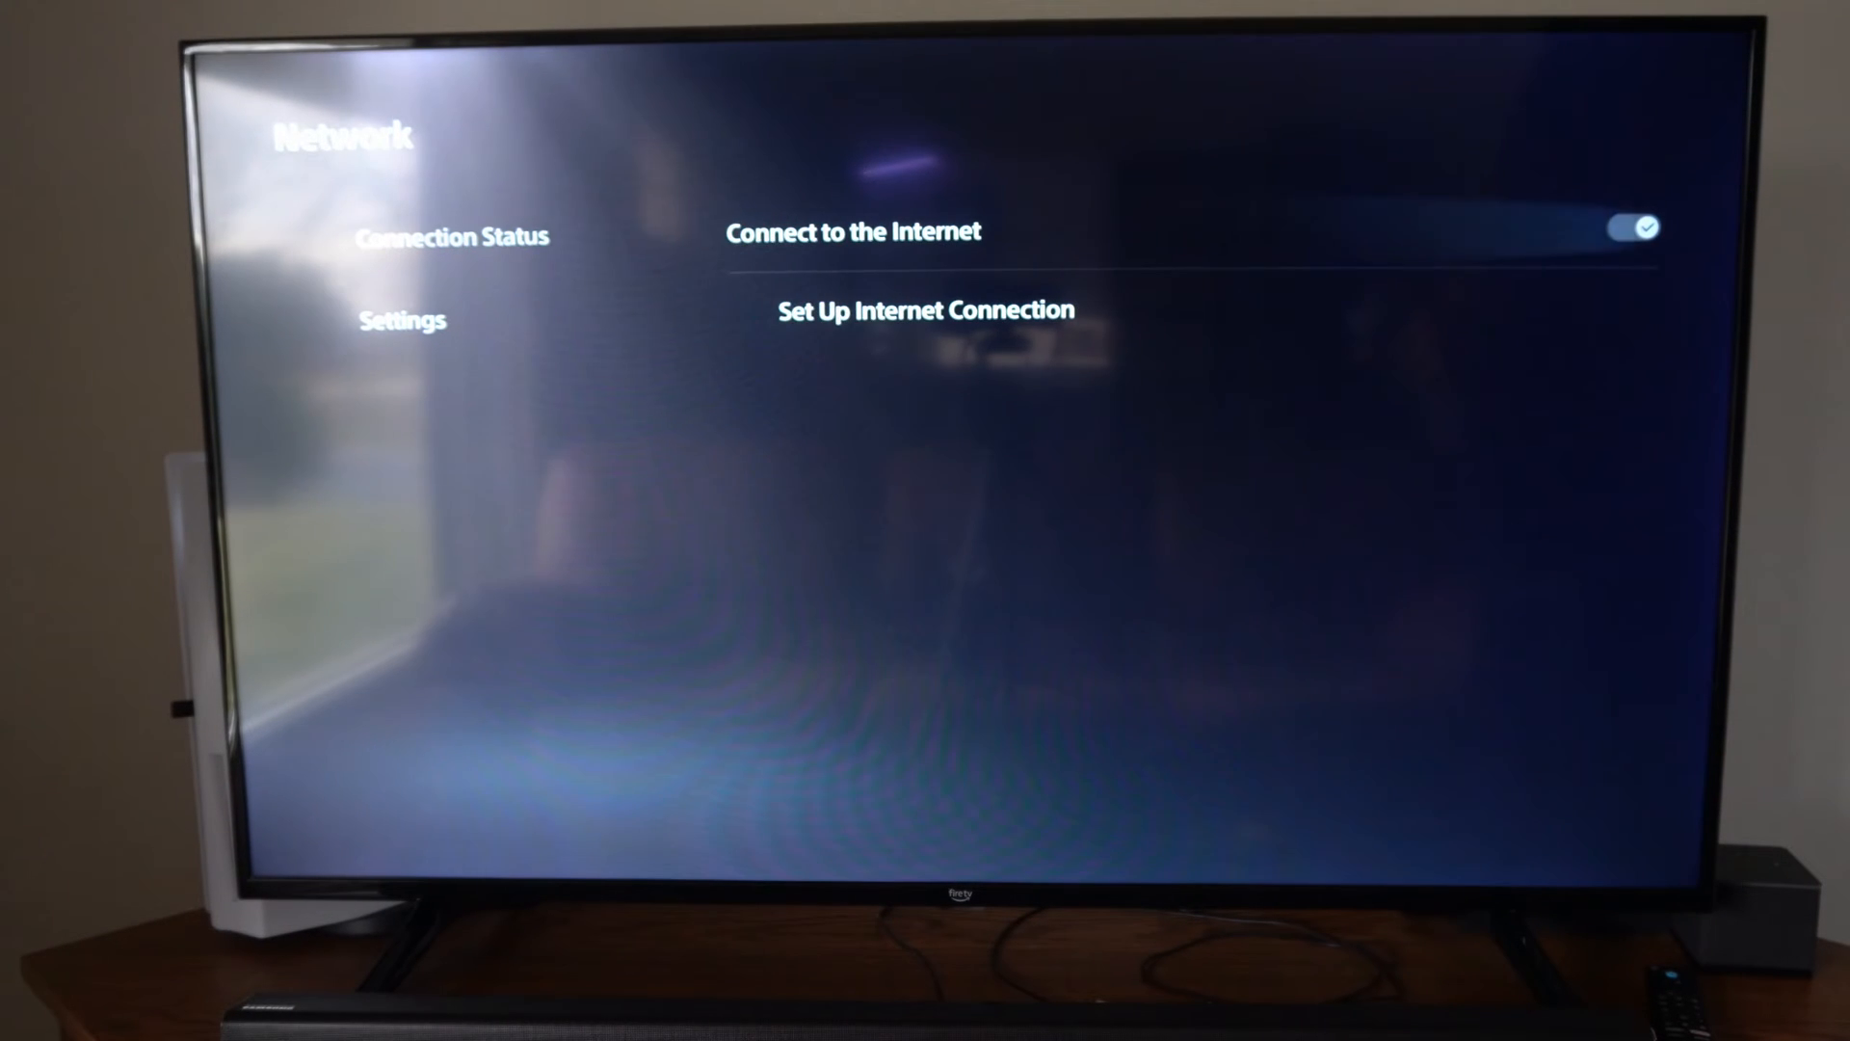
left_click(926, 313)
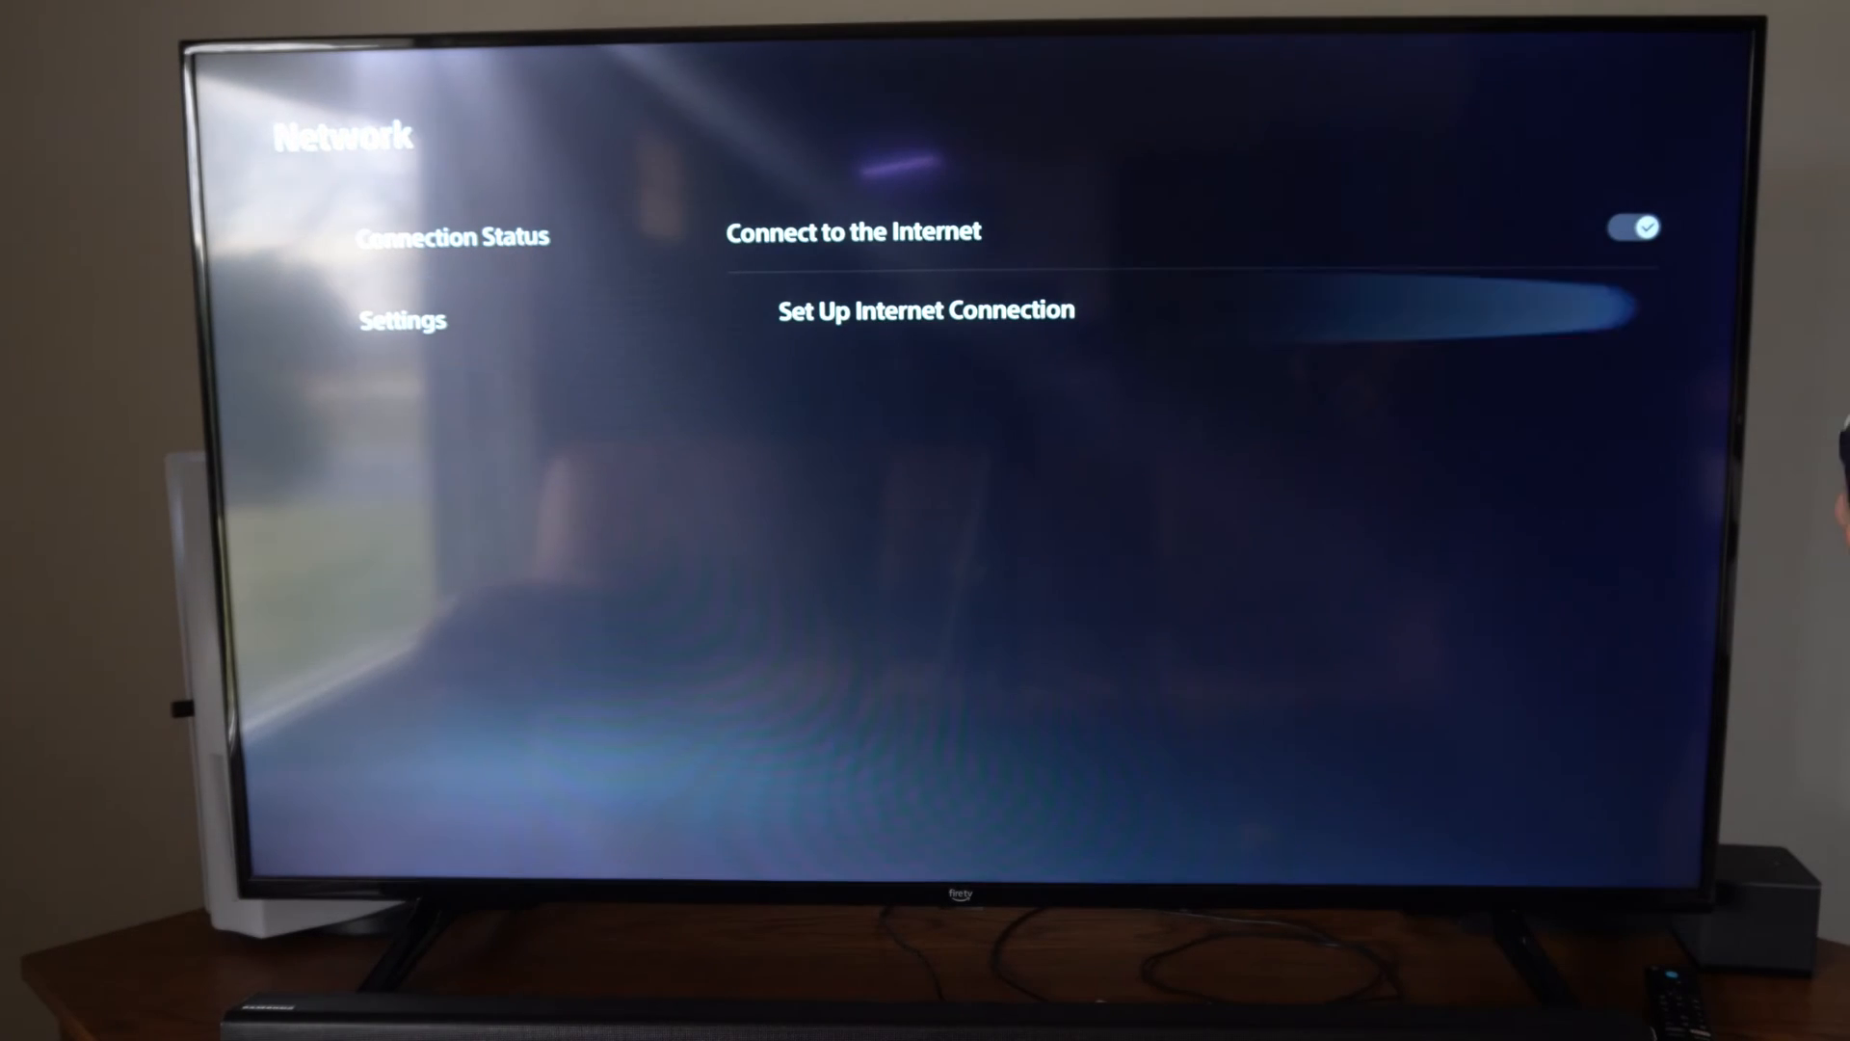
Step: Choose Set Up Internet Connection, set up Wi-Fi manually, and reach the Enter Manually form
left_click(925, 311)
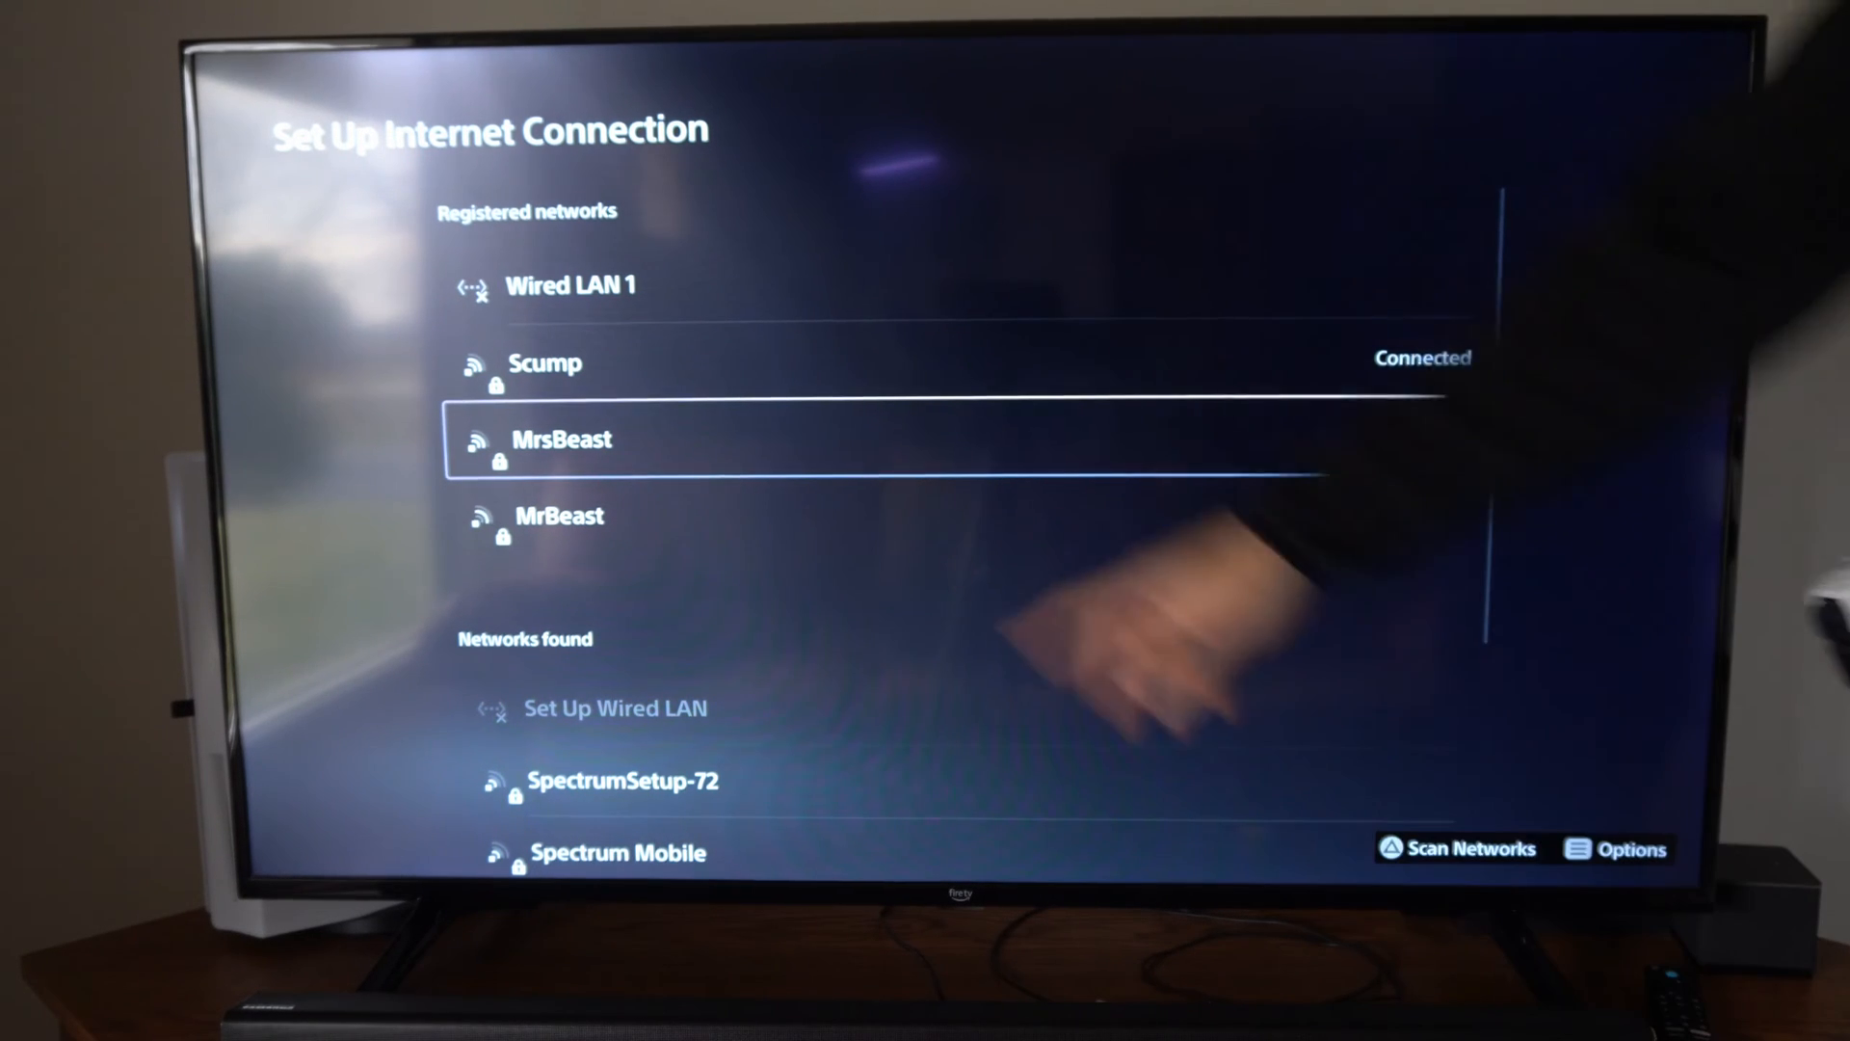
left_click(562, 440)
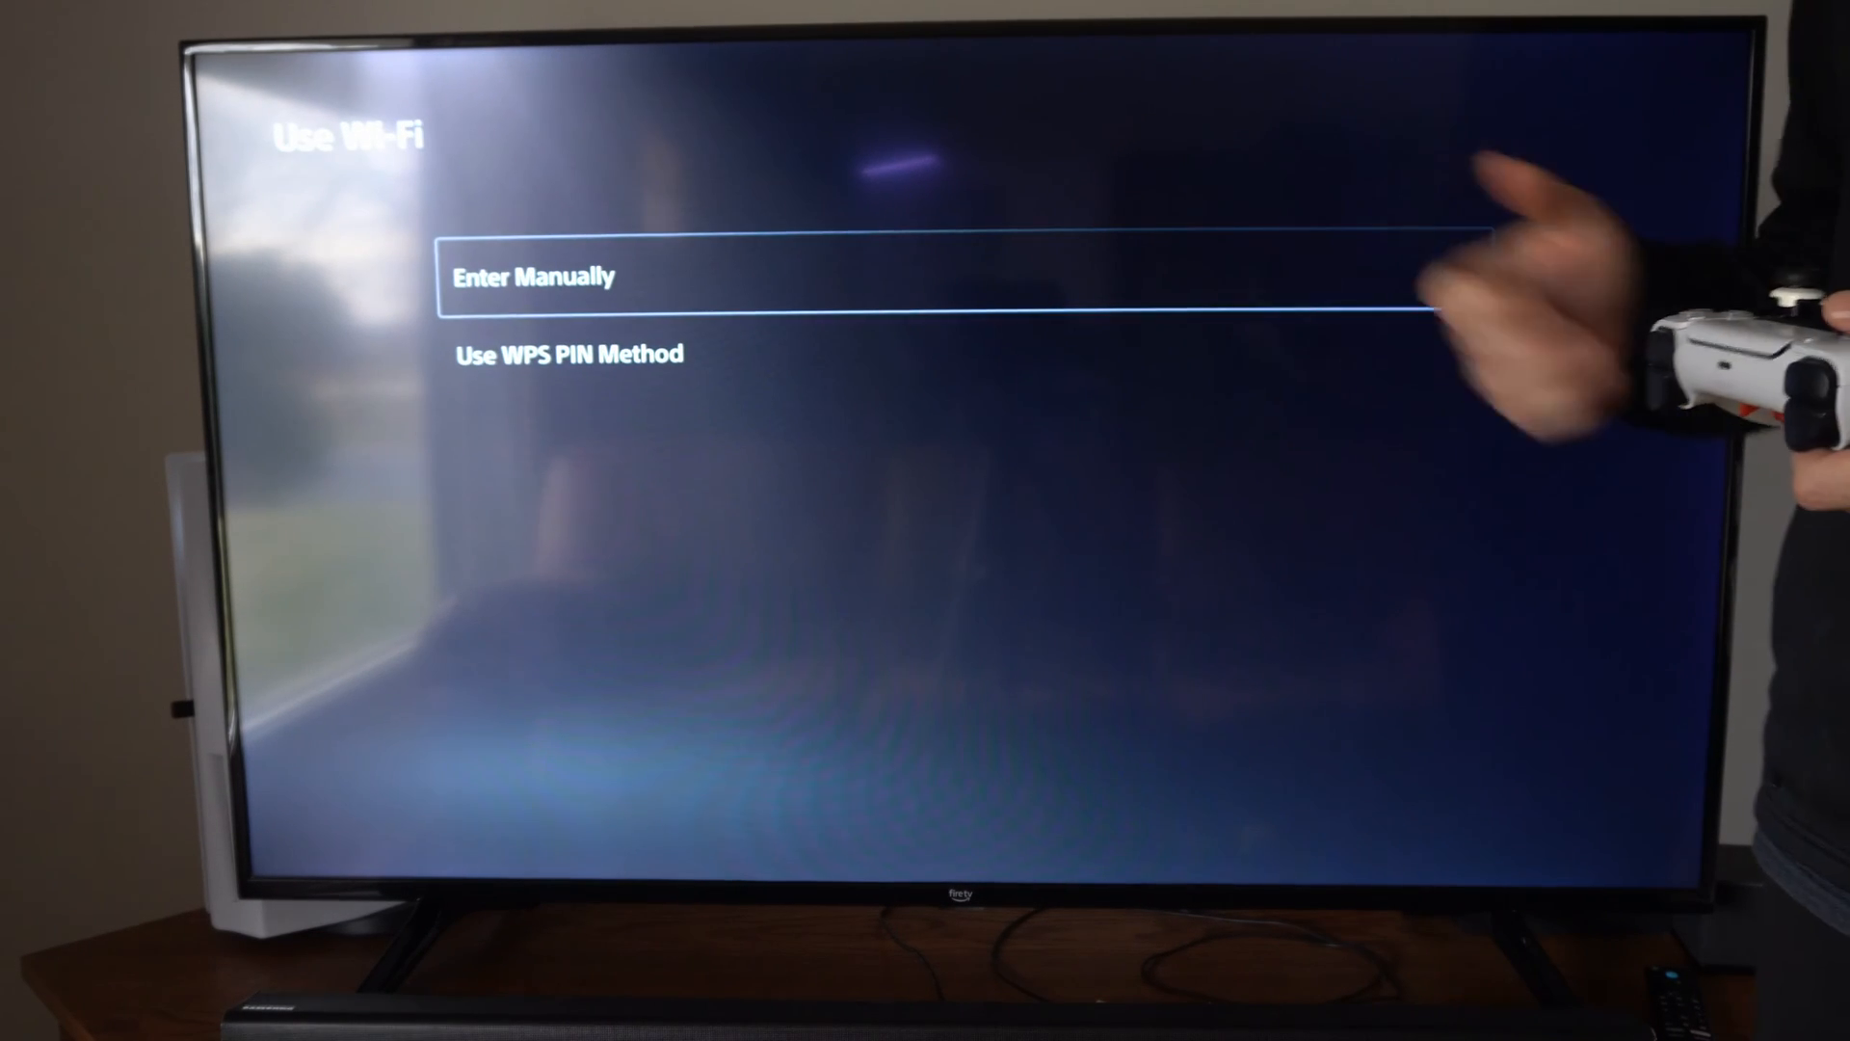
left_click(530, 278)
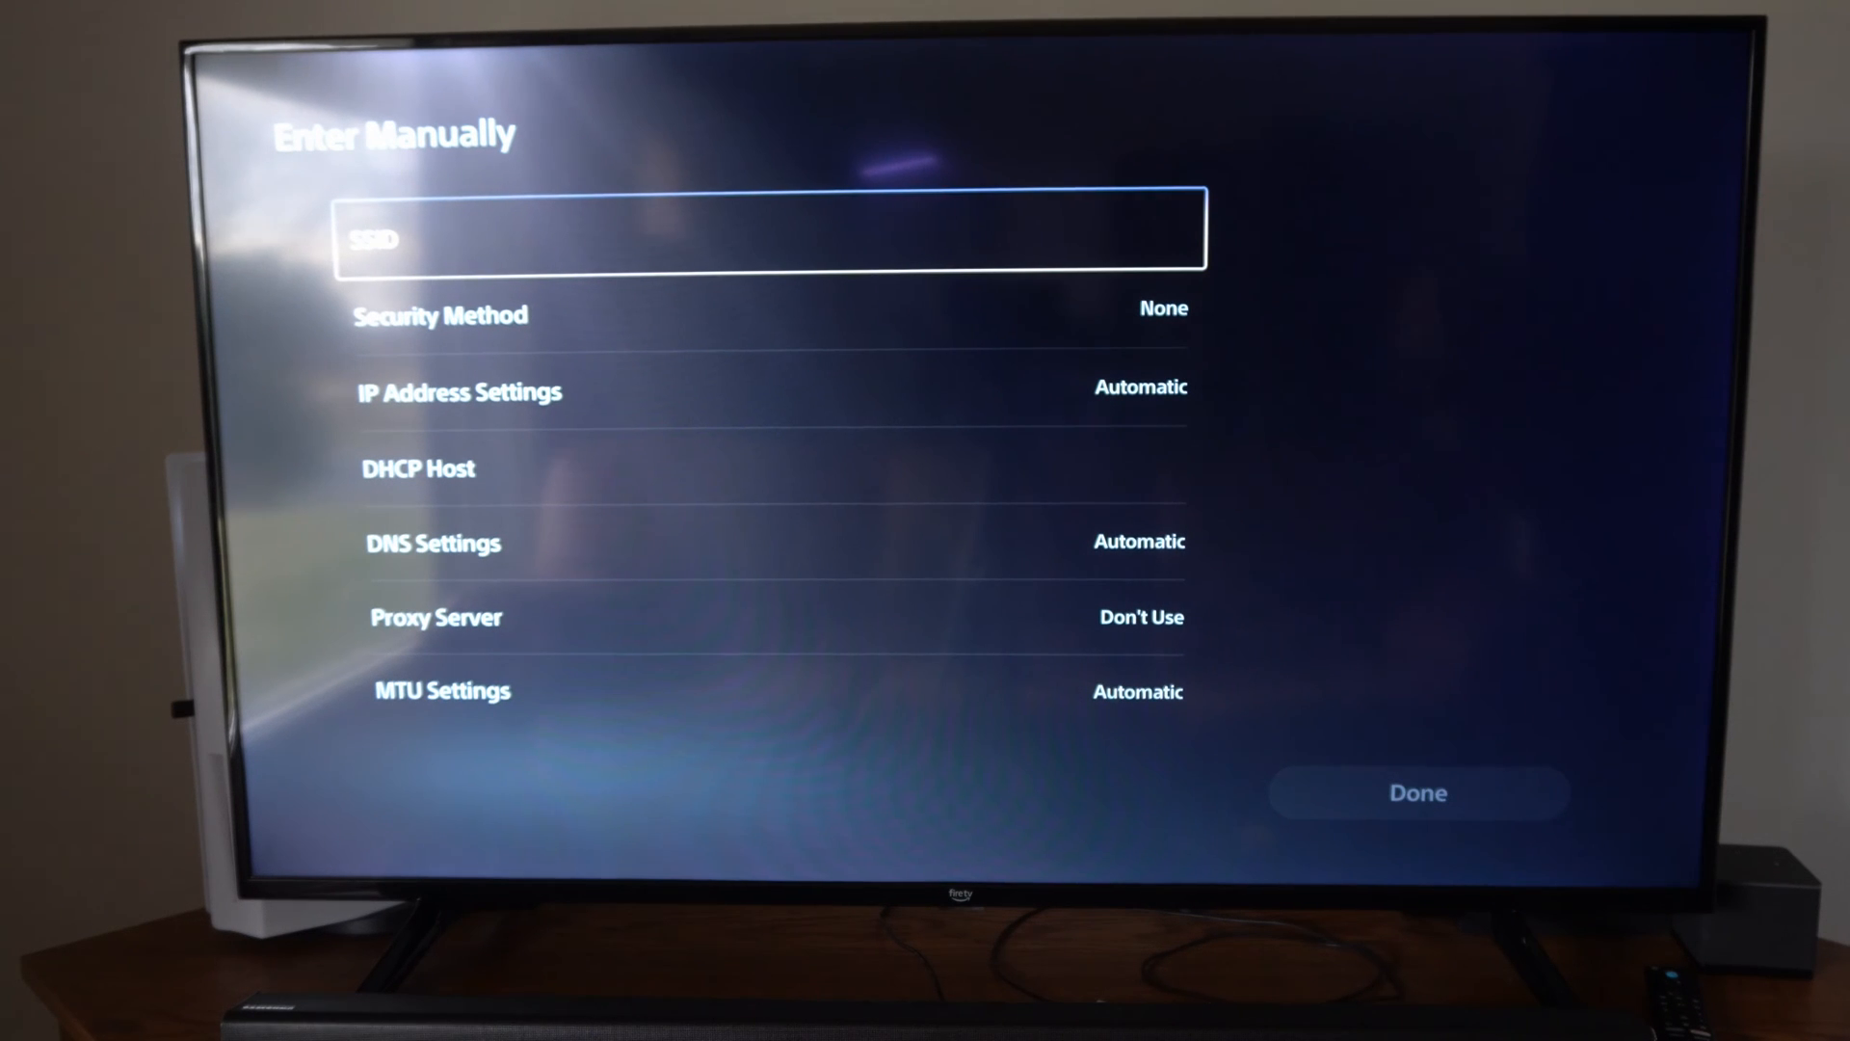